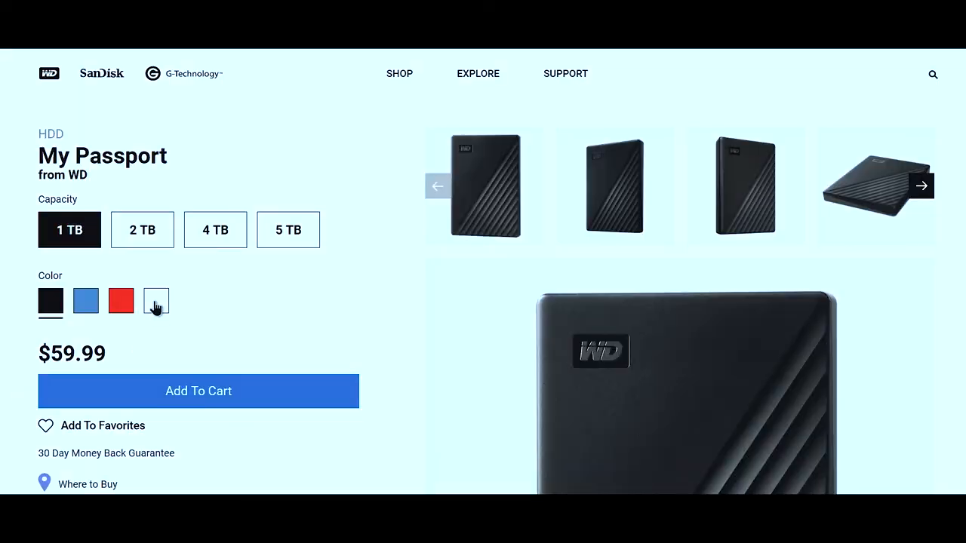
Select the blue 1 TB My Passport and scroll to its Full Specifications section.
{"action": "left_click", "coordinate": [121, 302]}
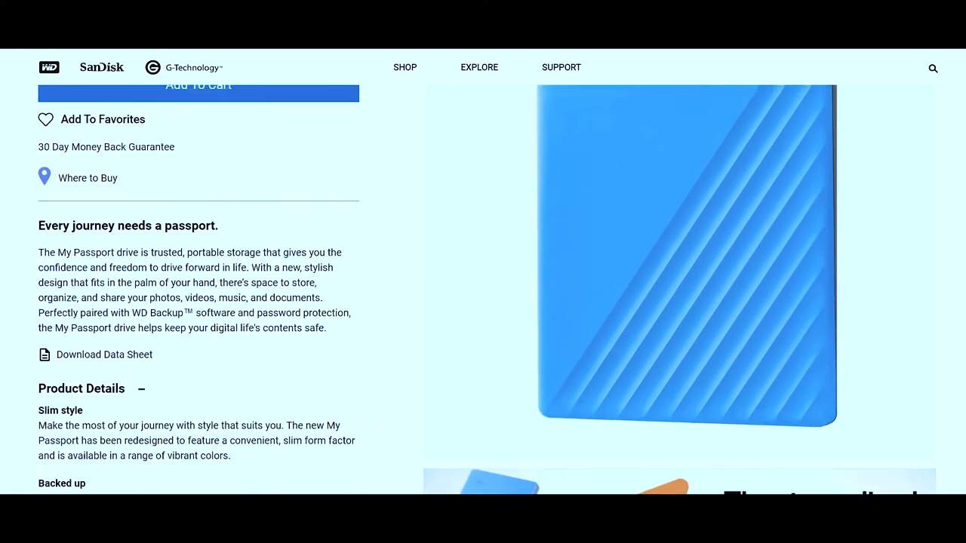
{"action": "scroll", "scroll_direction": "down", "scroll_amount": 3}
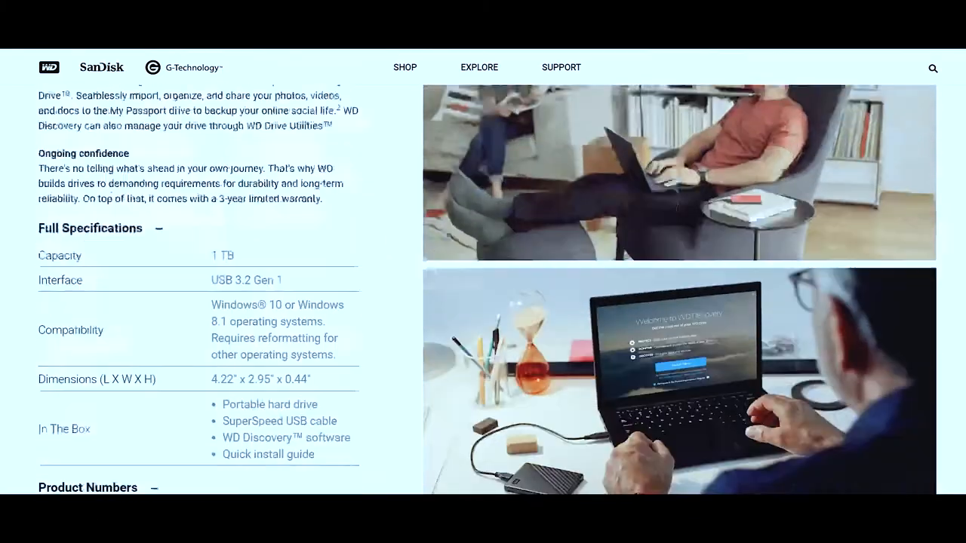